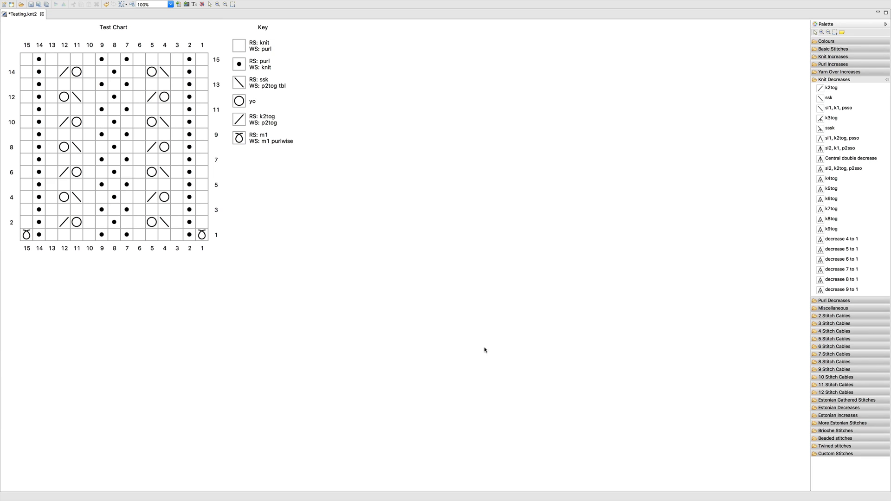
mouse_move(270, 148)
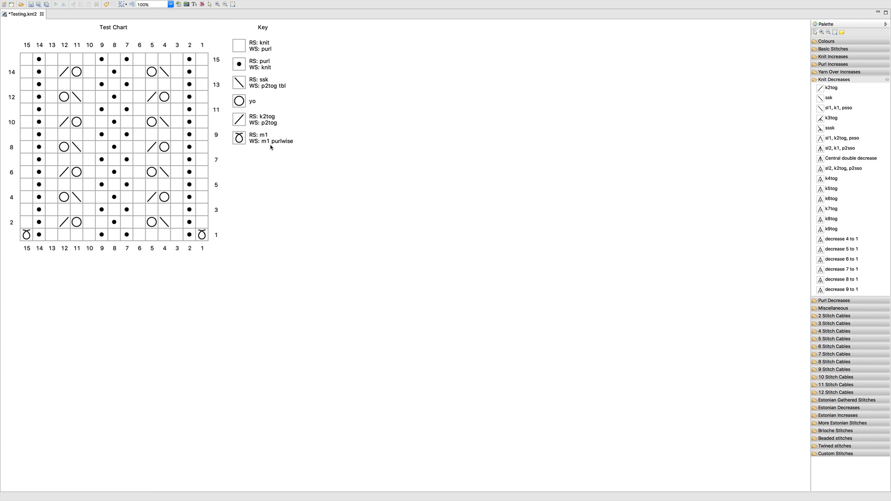
mouse_move(266, 151)
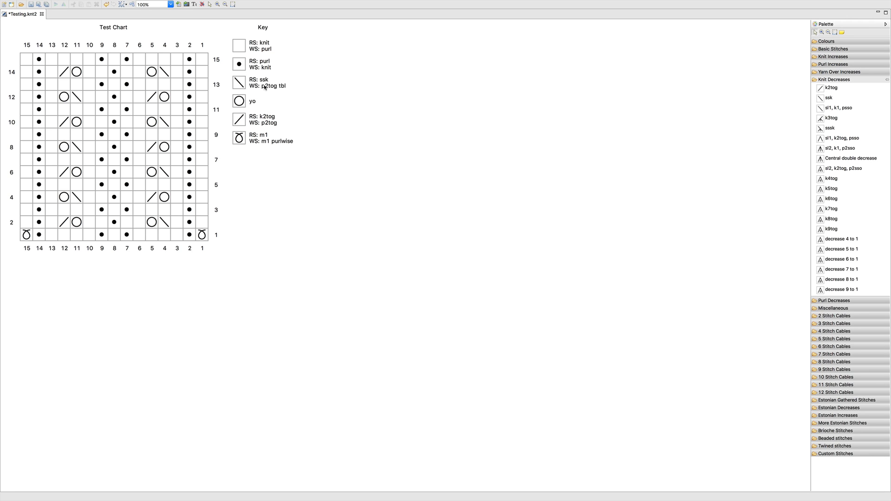
mouse_move(326, 92)
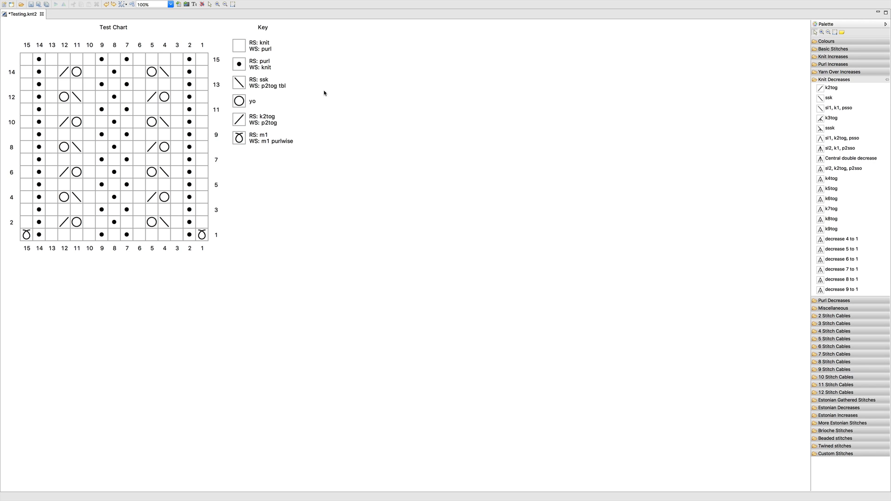
mouse_move(297, 87)
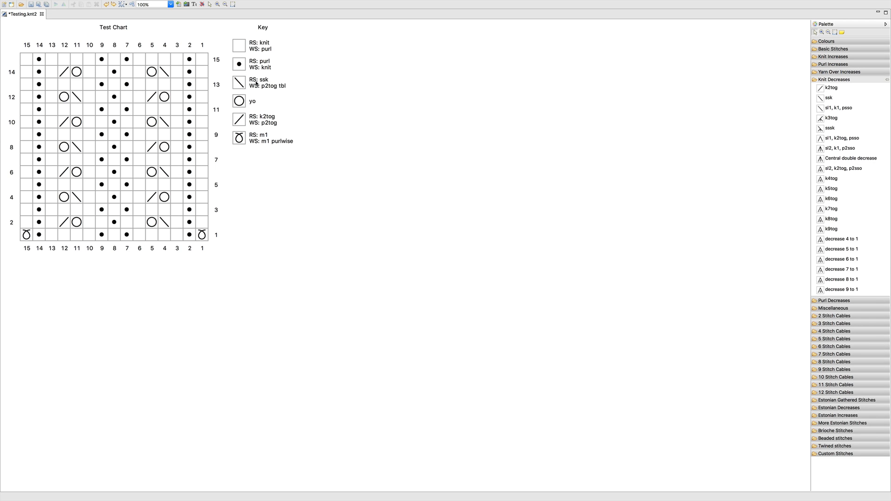
mouse_move(263, 86)
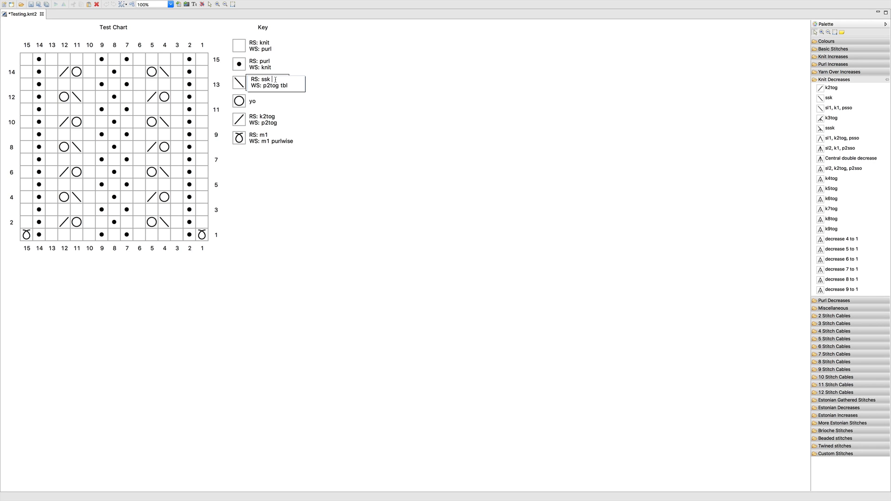
- Relabel the ssk key entry to read only WS: ssp
key(Backspace)
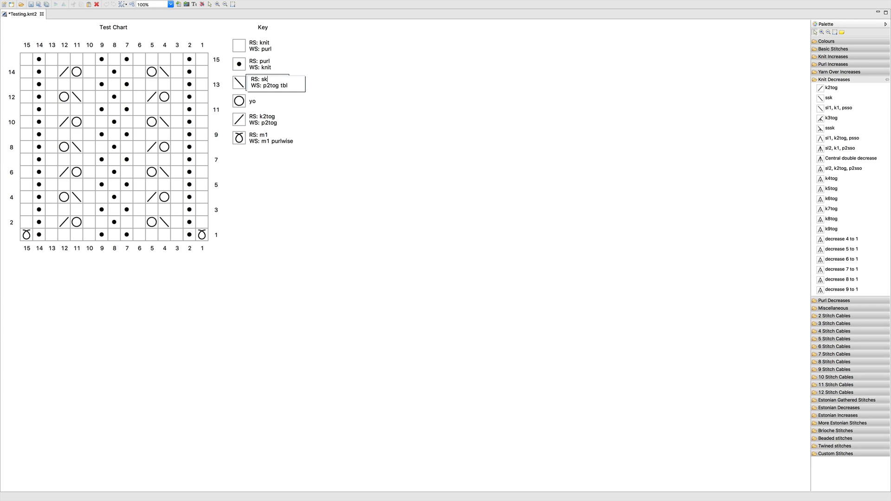
text(p)
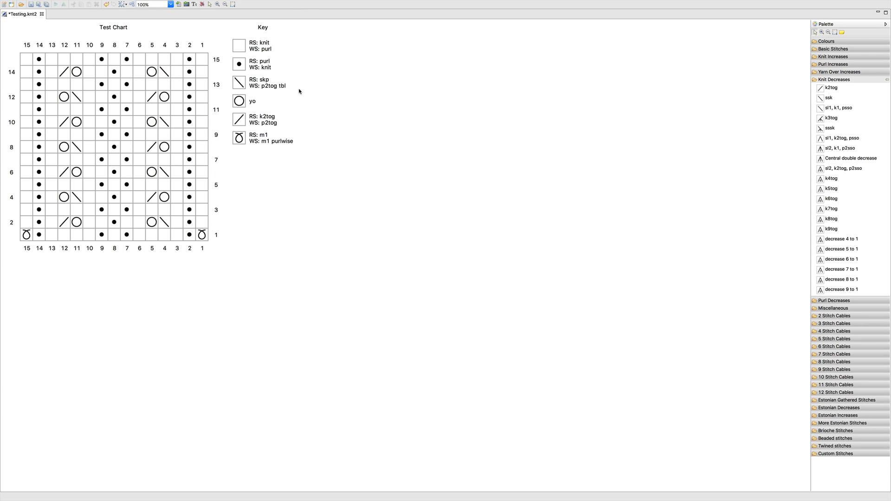
click(165, 122)
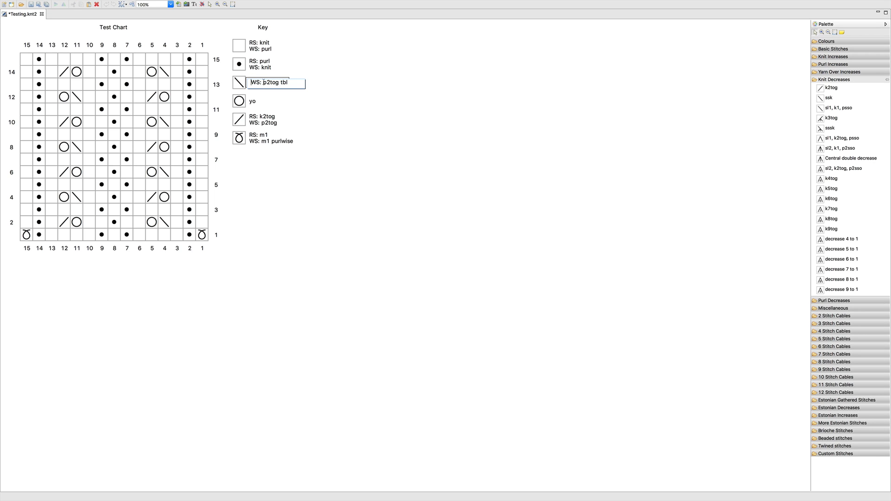
- Relabel the k2tog key entry to read only WS: p2tog
text(s)
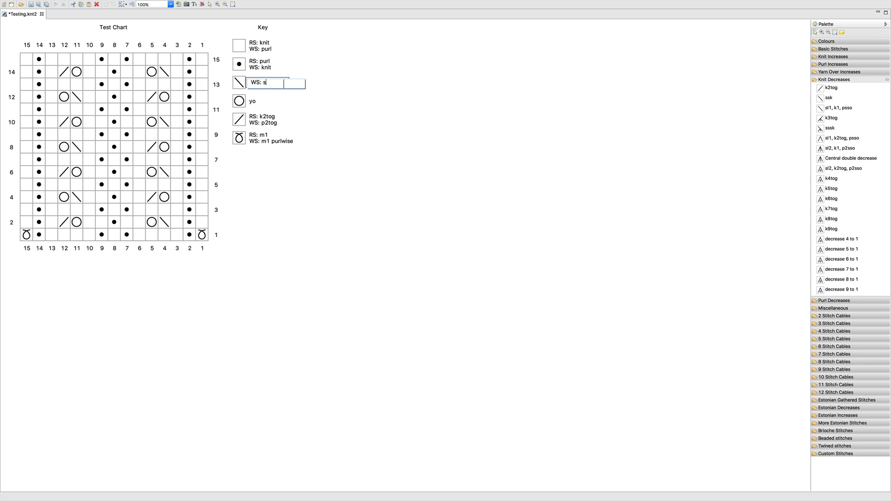
text(sp)
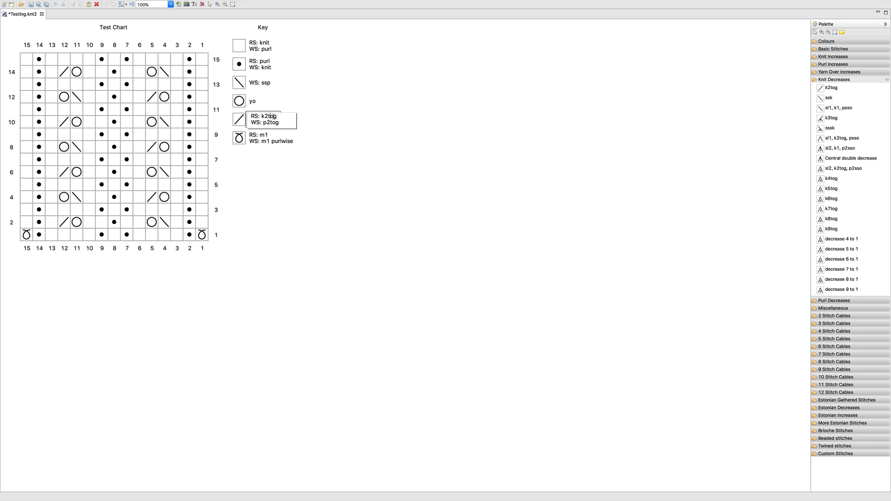
double_click(265, 115)
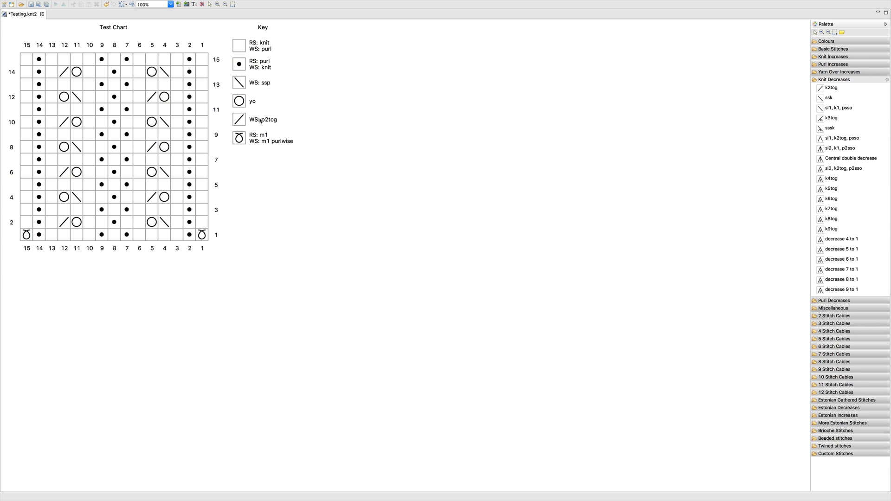
mouse_move(262, 28)
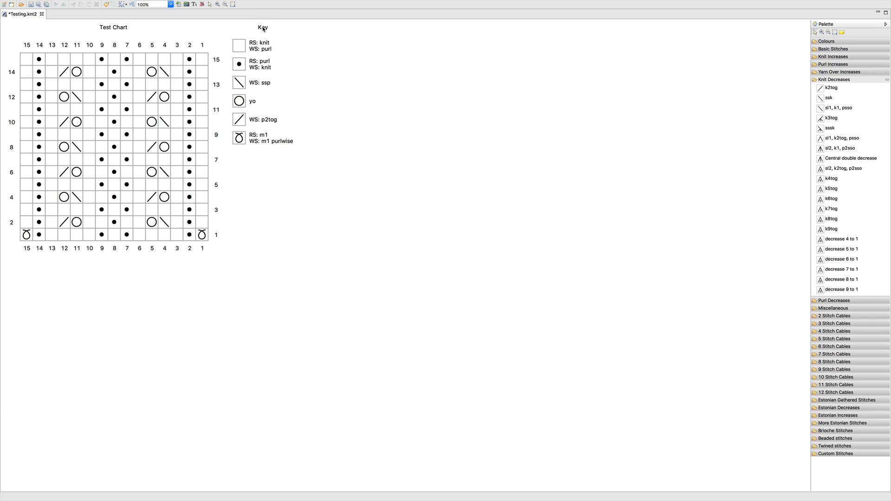
- Retitle the key heading from Key to Legend
double_click(263, 27)
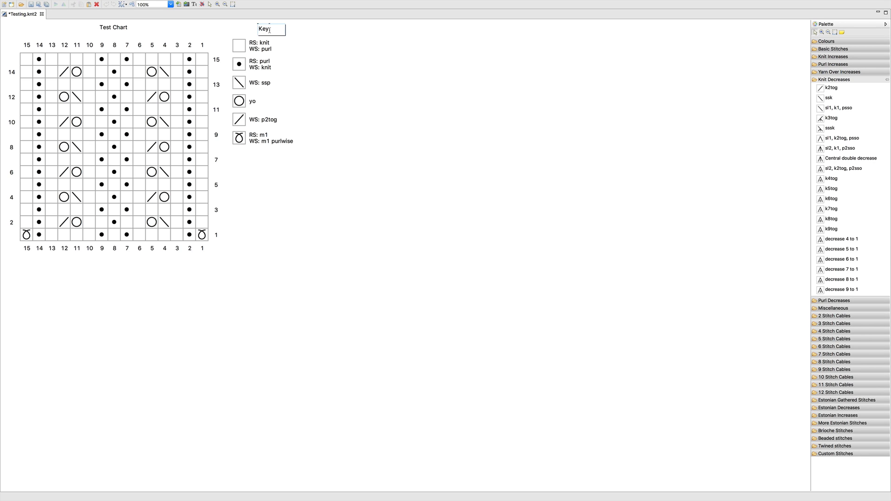
text(Legend)
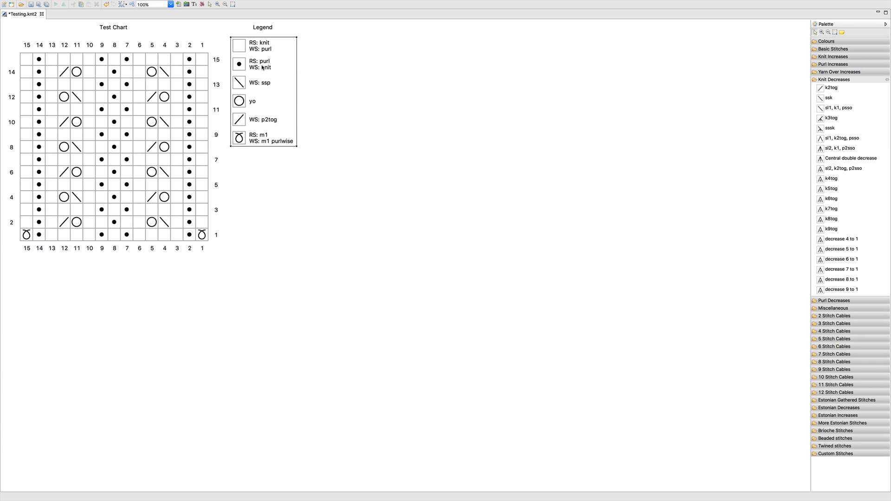
mouse_move(273, 61)
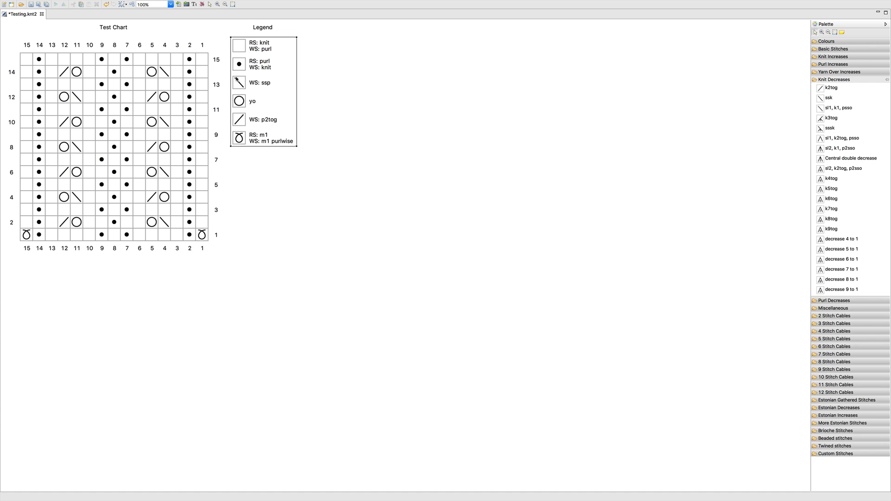
mouse_move(246, 95)
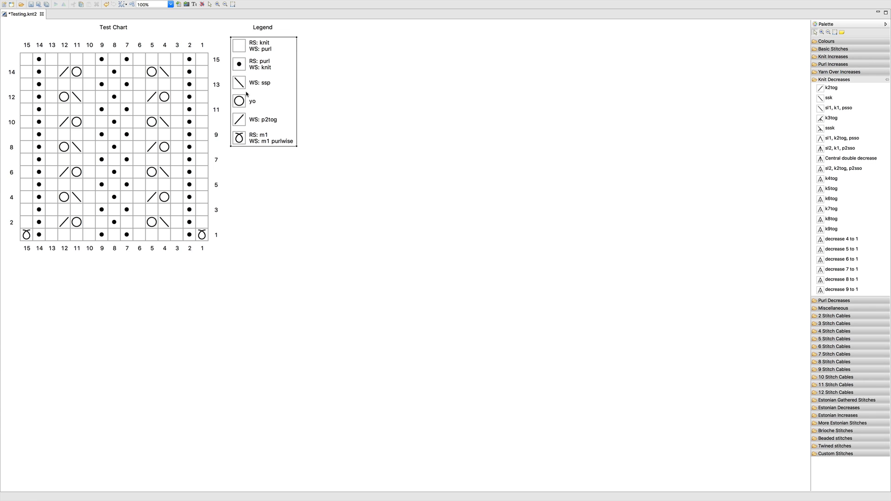
- Reorder the key so yo and M1 precede the decreases, relabelling m1 as M1
click(163, 110)
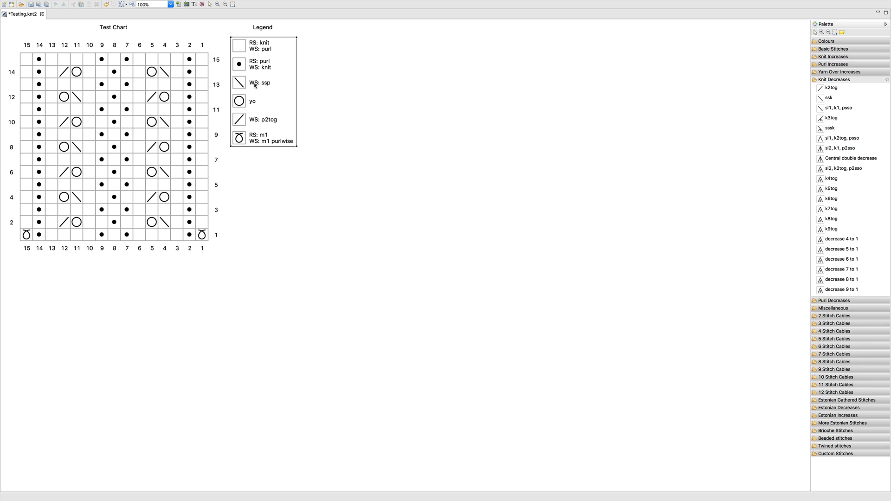
mouse_move(255, 84)
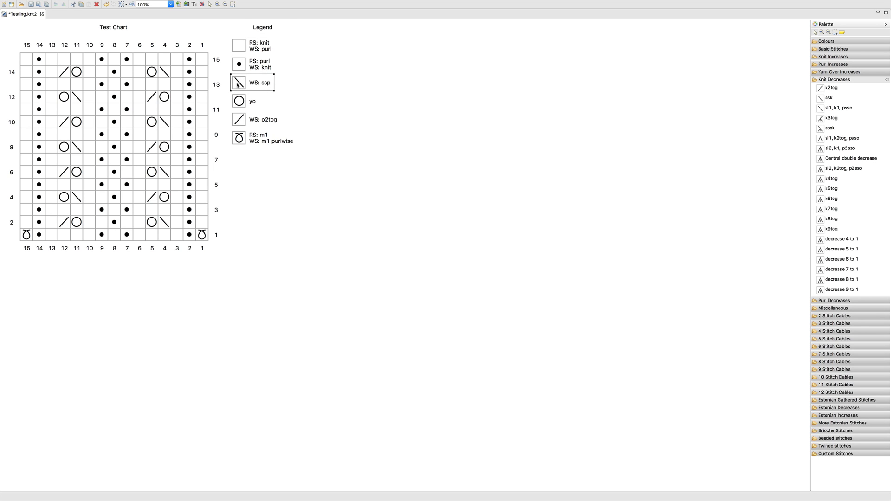
click(252, 101)
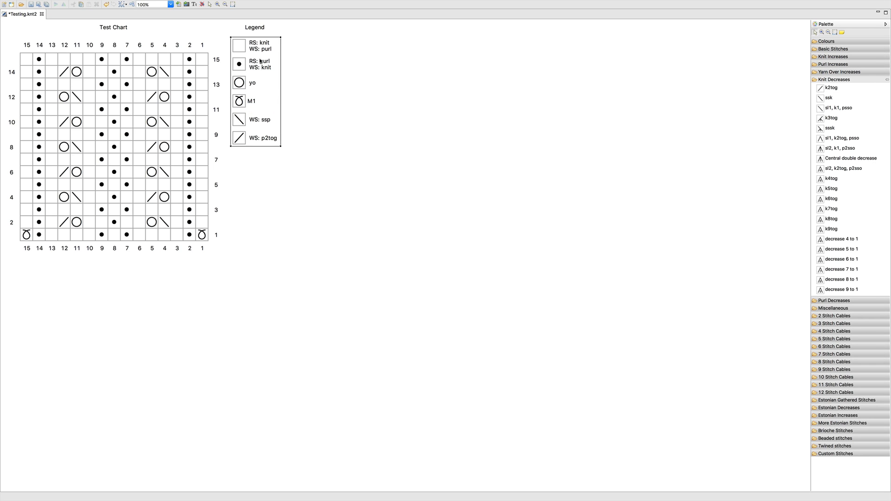
mouse_move(258, 62)
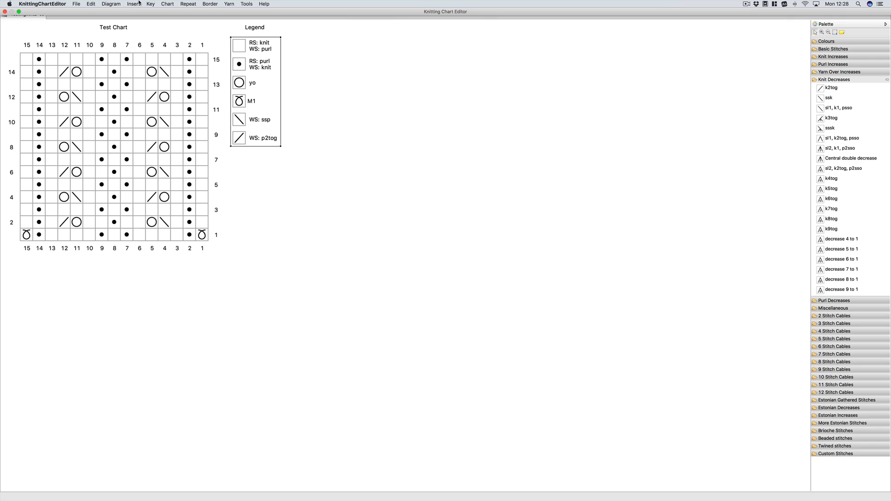
- In the key properties, retitle the legend Key and choose the Single Row horizontal layout
click(150, 4)
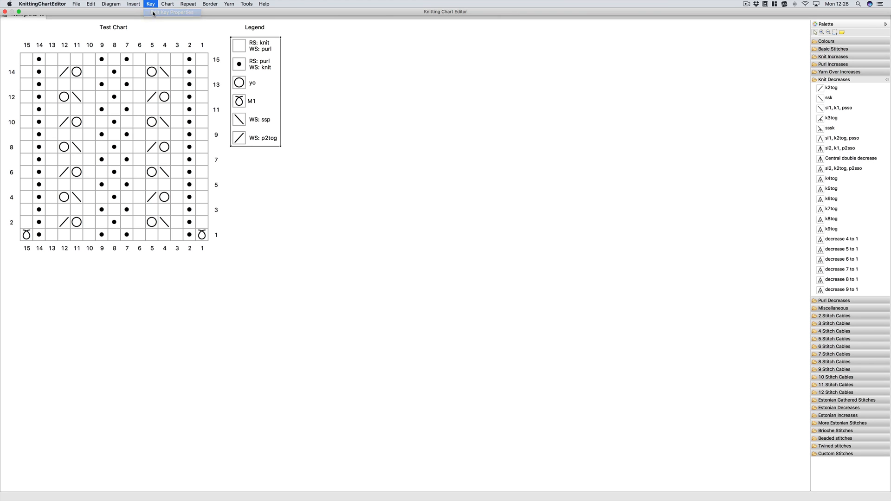
click(176, 12)
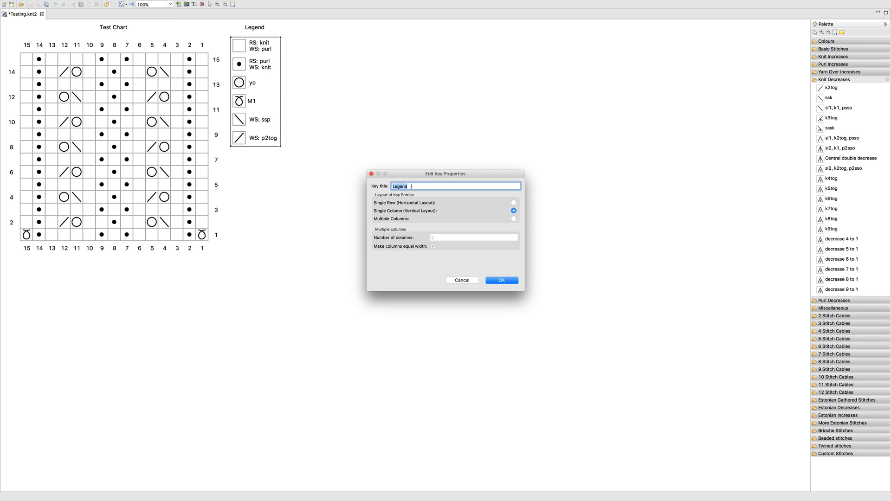
text(Key)
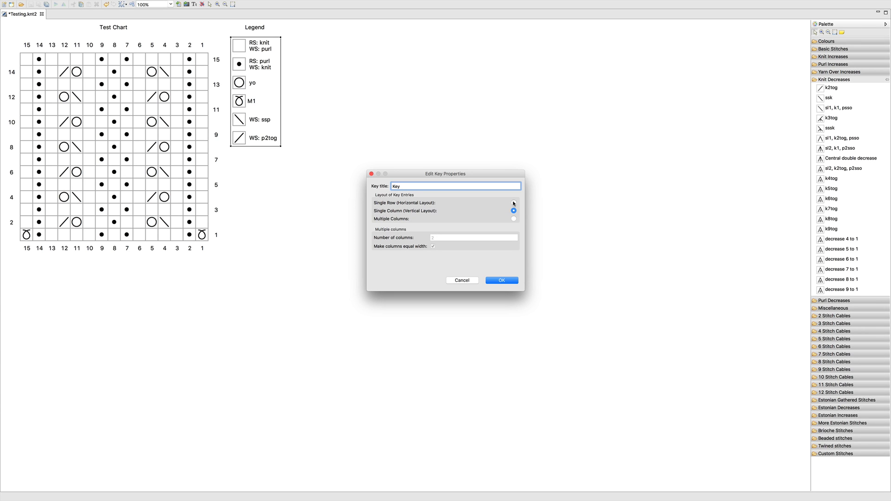
click(502, 281)
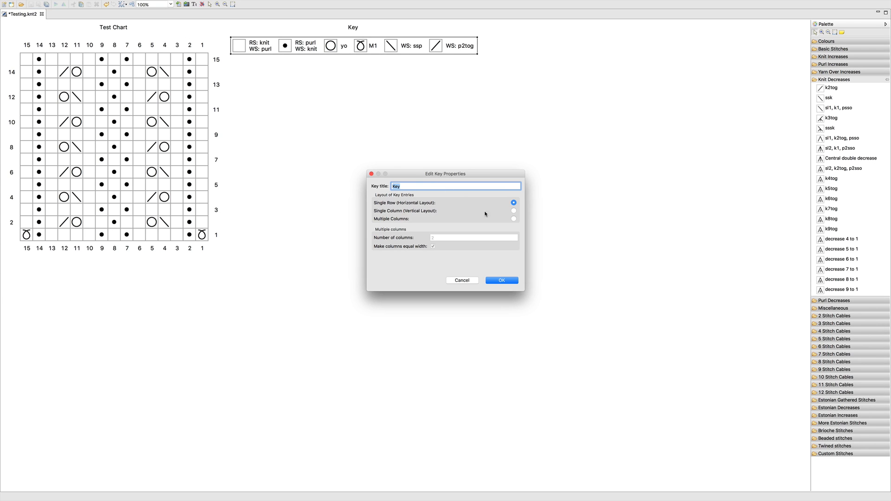
- Try the Multiple Columns layout, then revert to Single Row and confirm it
click(513, 219)
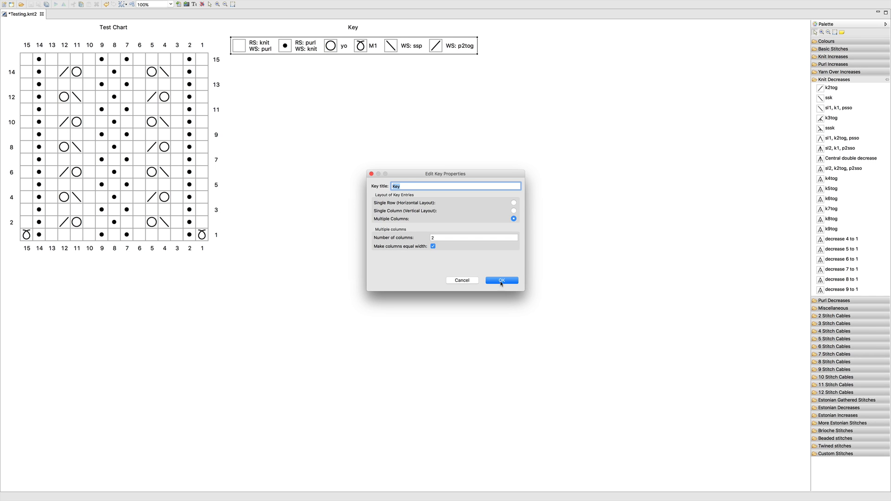
click(500, 280)
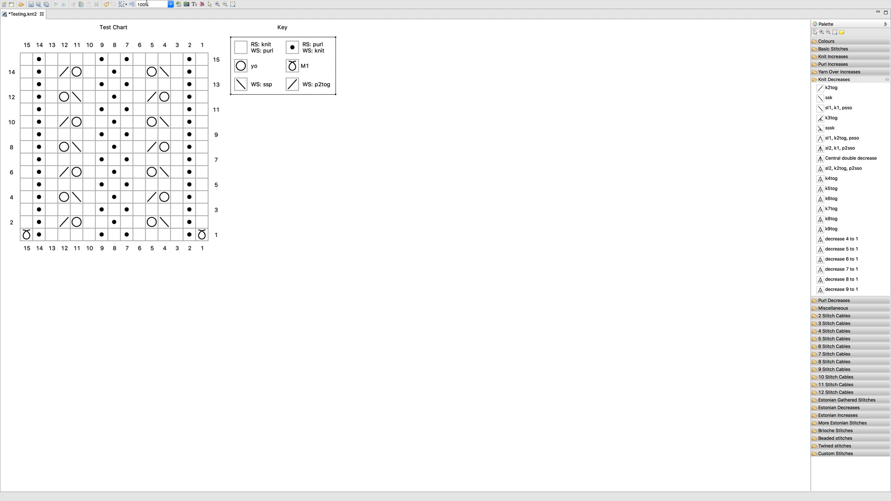
click(150, 4)
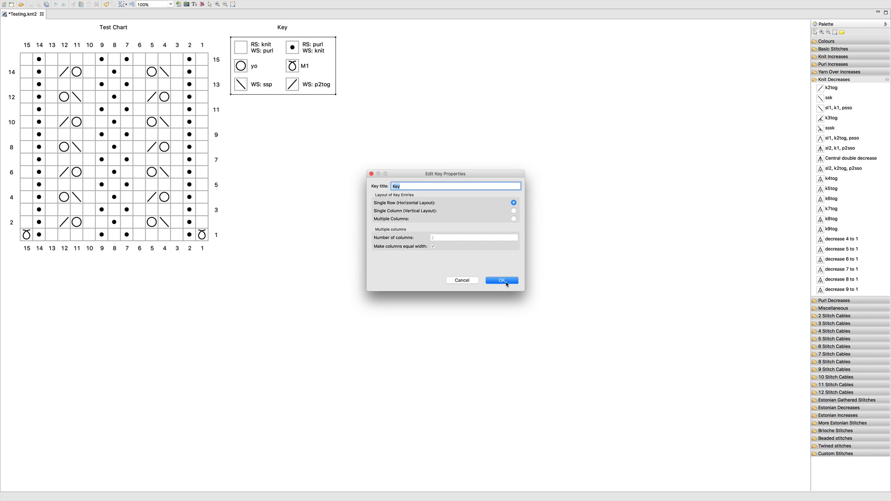
click(501, 279)
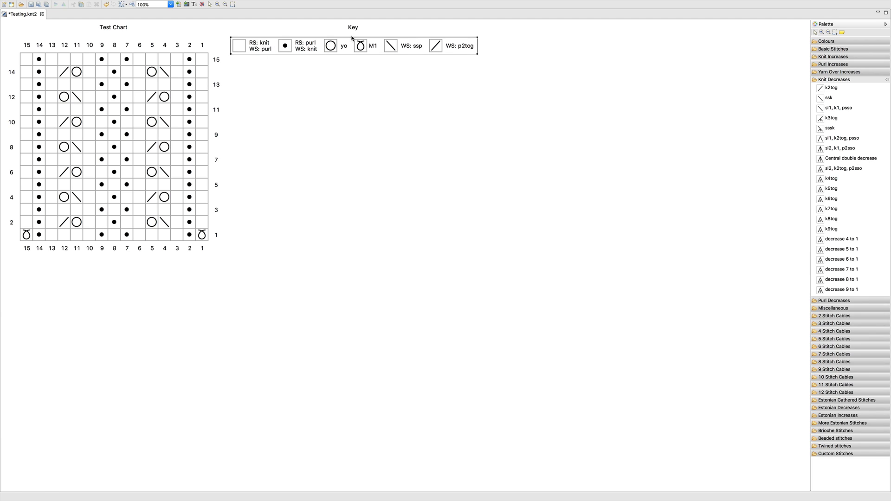
click(152, 84)
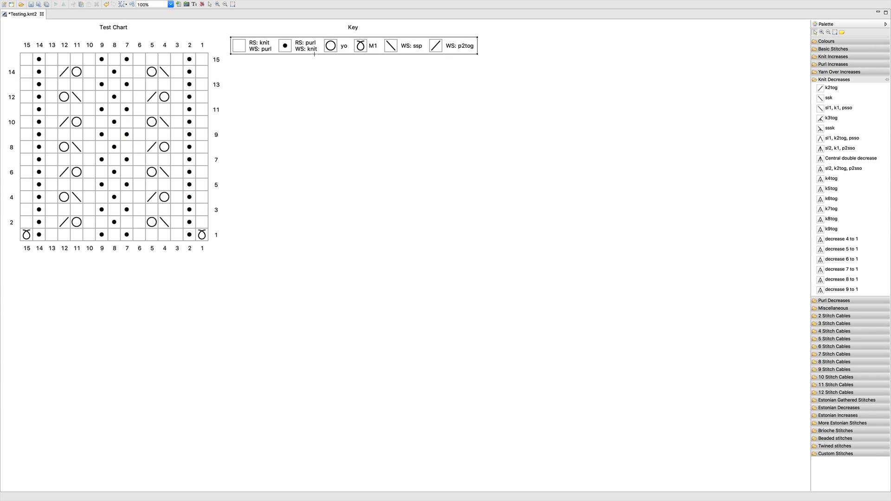
mouse_move(349, 44)
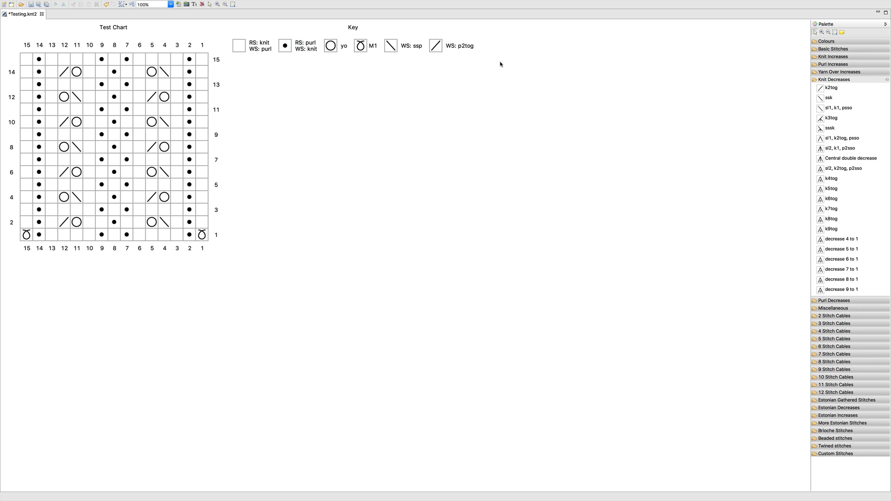
mouse_move(498, 63)
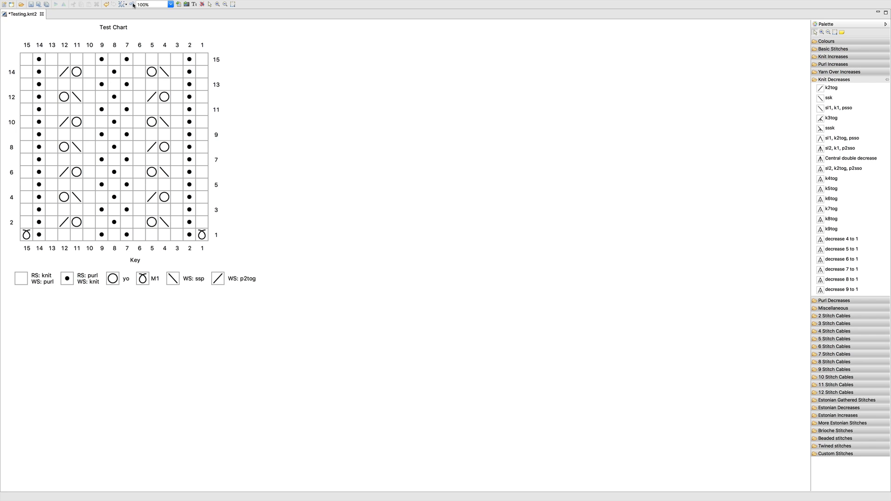
mouse_move(132, 6)
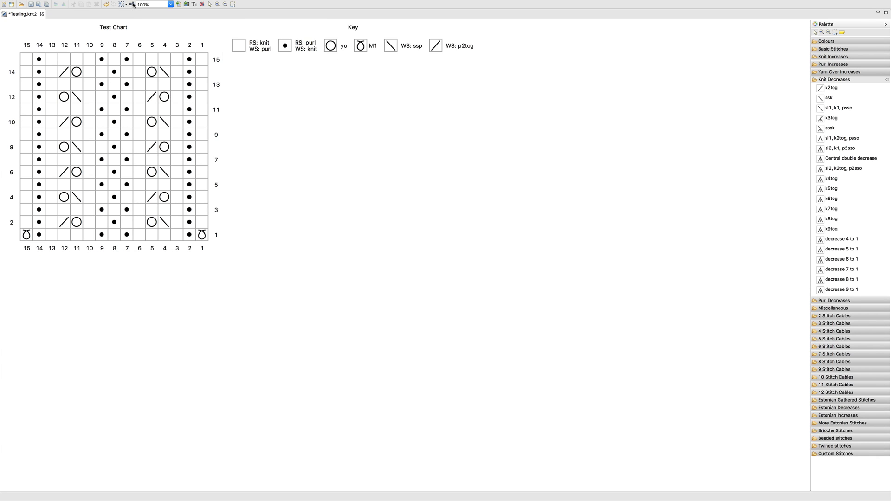
mouse_move(354, 70)
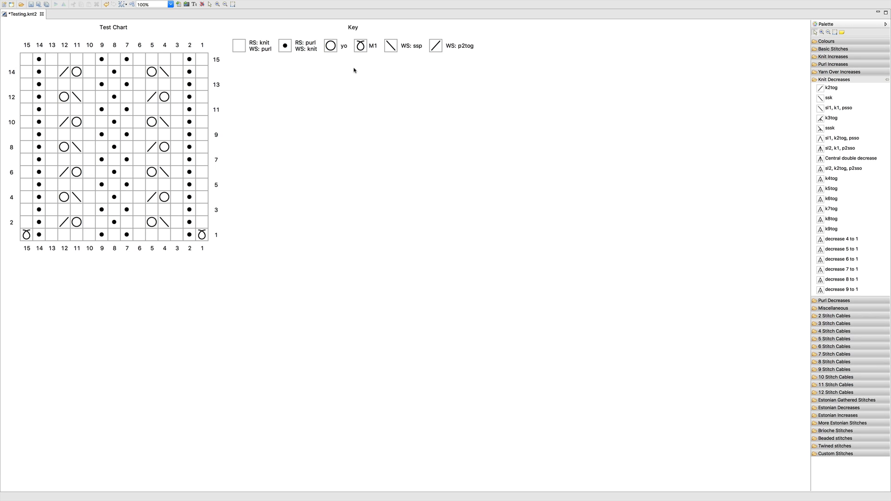
mouse_move(493, 66)
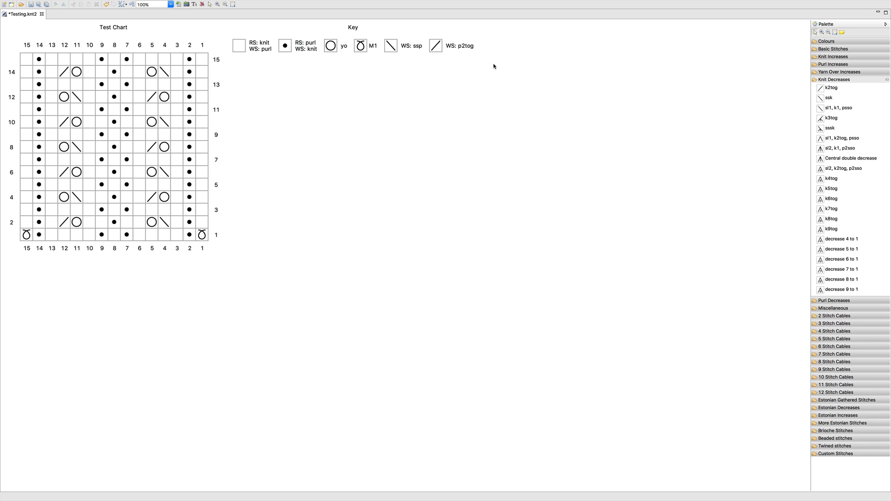
mouse_move(369, 96)
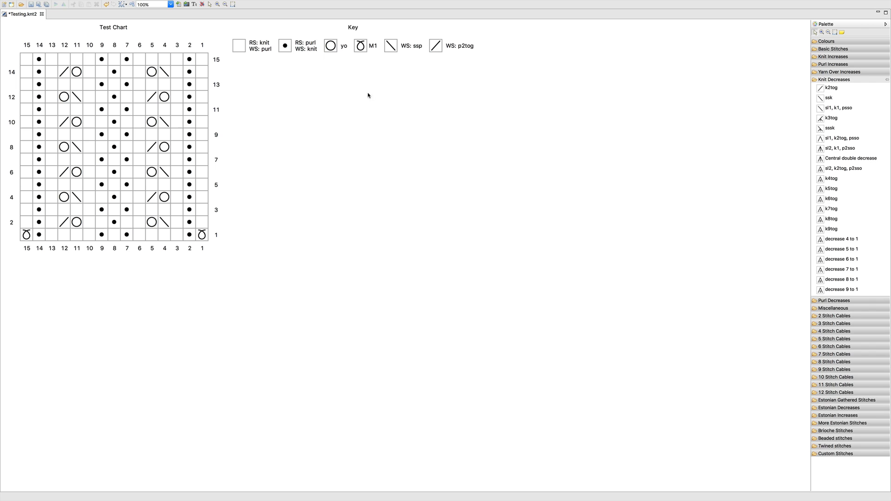
mouse_move(359, 94)
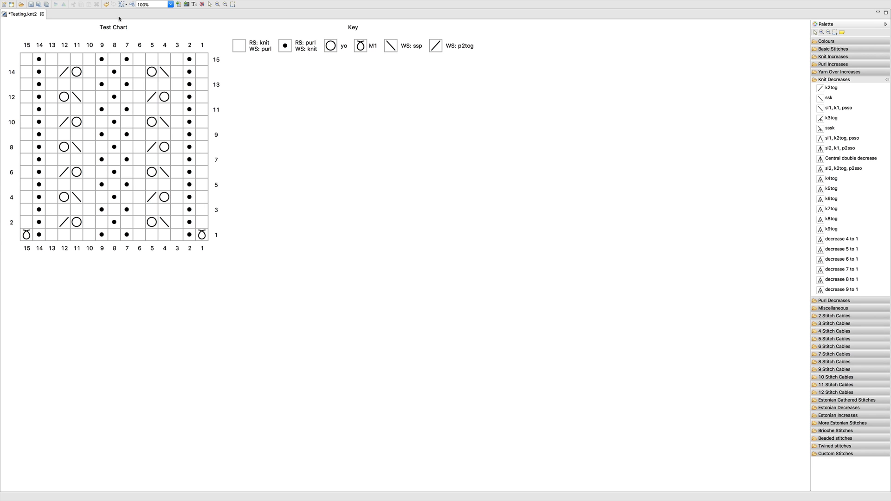
- Select only the key and export it as a PNG image named Key.png
click(122, 4)
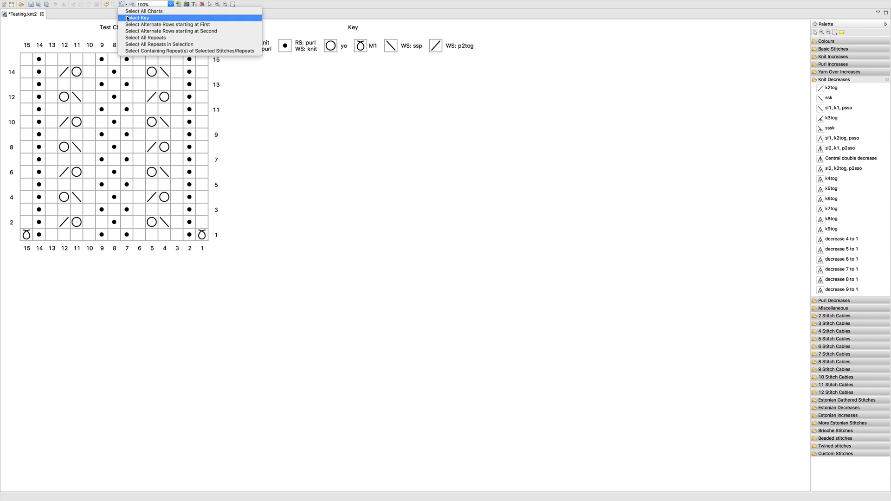
click(137, 17)
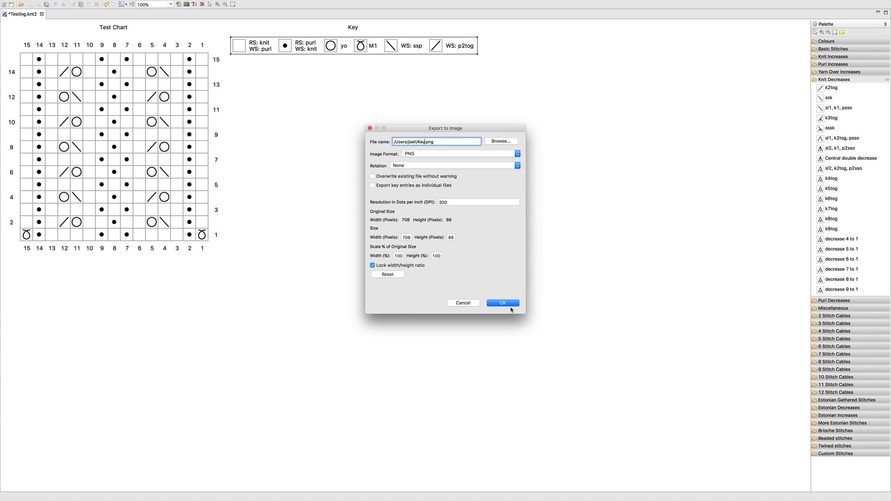
click(502, 303)
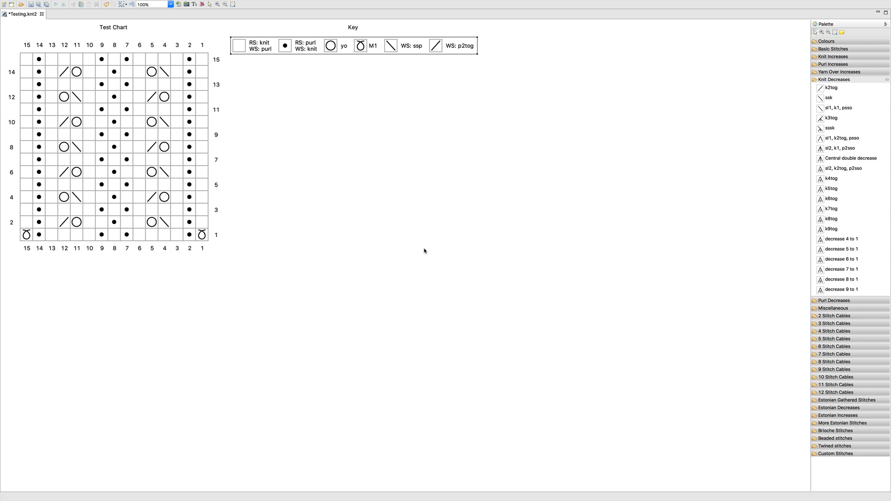
mouse_move(357, 192)
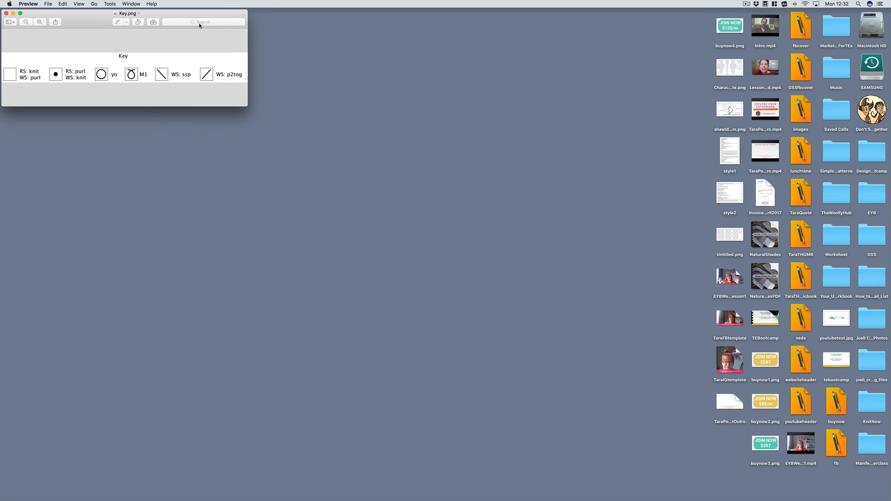
- Move the Key.png Preview window to the screen centre to inspect the single-row key
drag(124, 13, 376, 152)
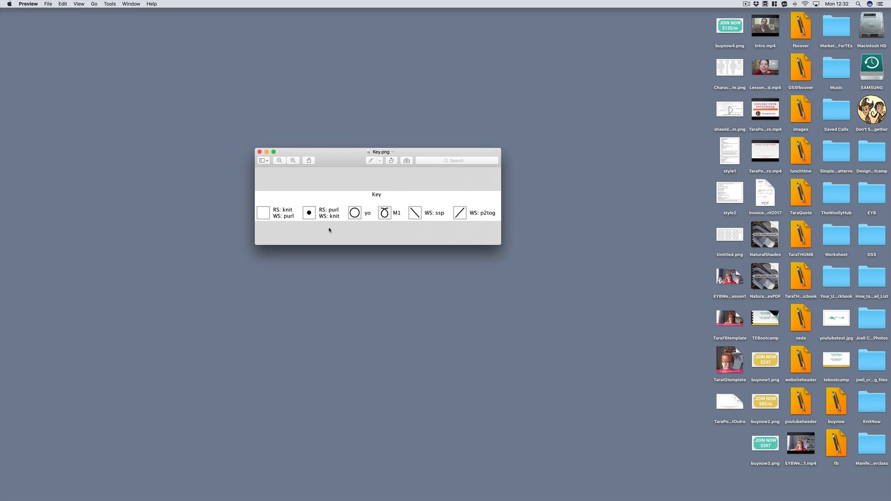
mouse_move(349, 277)
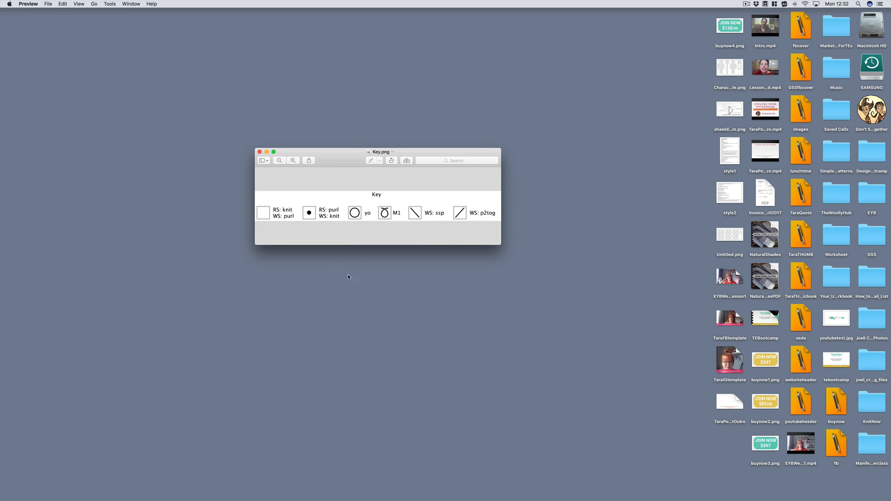
mouse_move(386, 256)
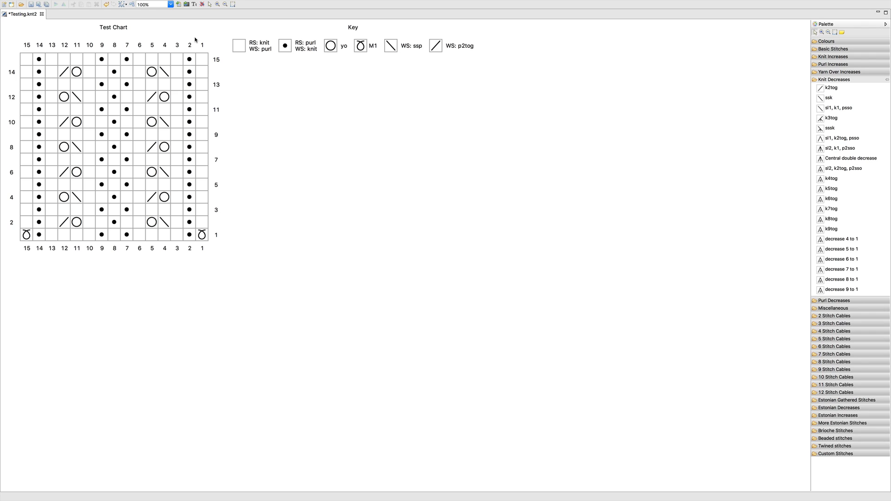
mouse_move(195, 40)
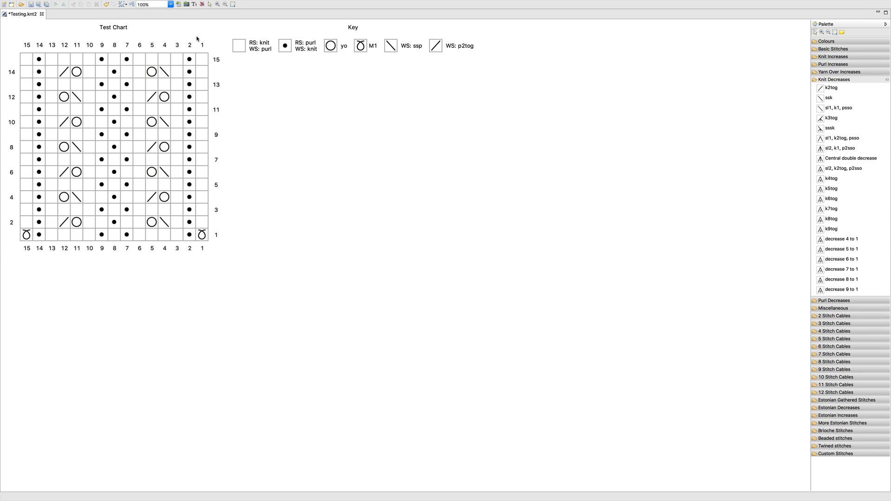